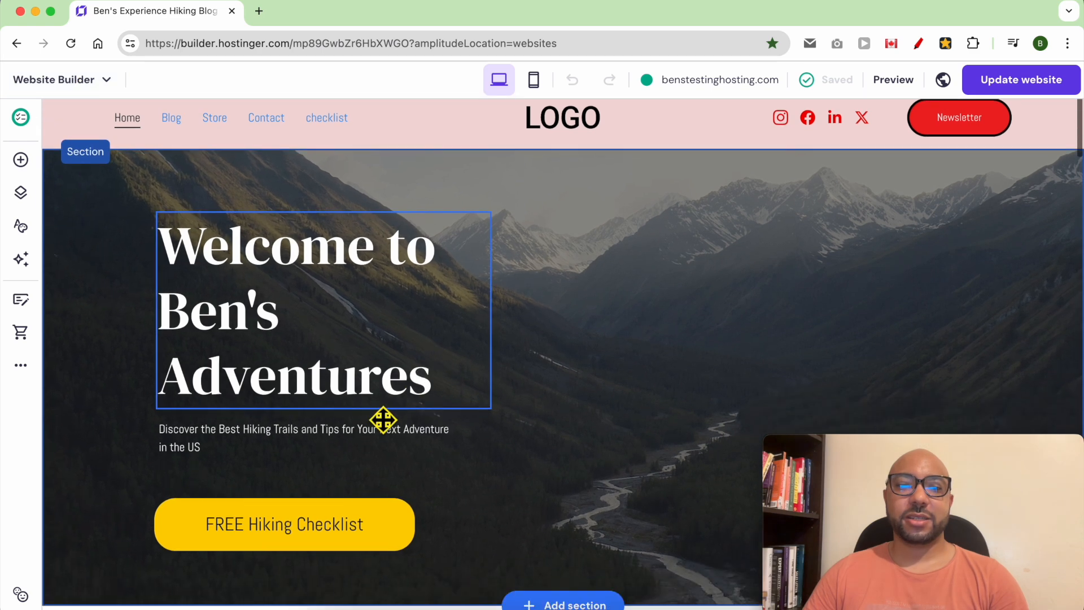
- Scroll down the homepage to the FAQ section with the pricing question
{"action": "scroll", "scroll_direction": "down", "scroll_amount": 3}
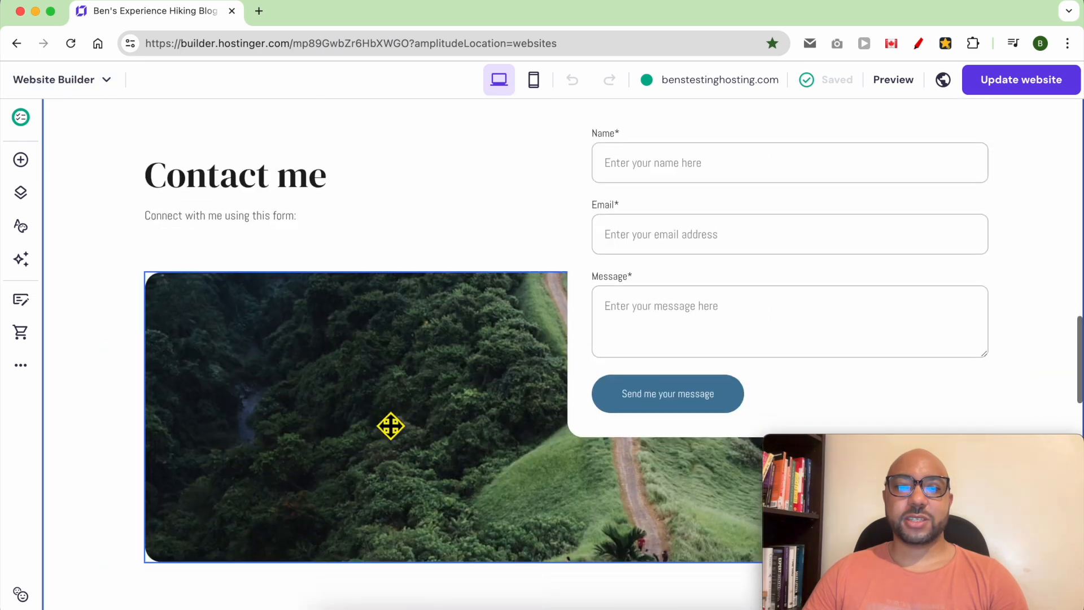
{"action": "scroll", "scroll_direction": "down", "scroll_amount": 3}
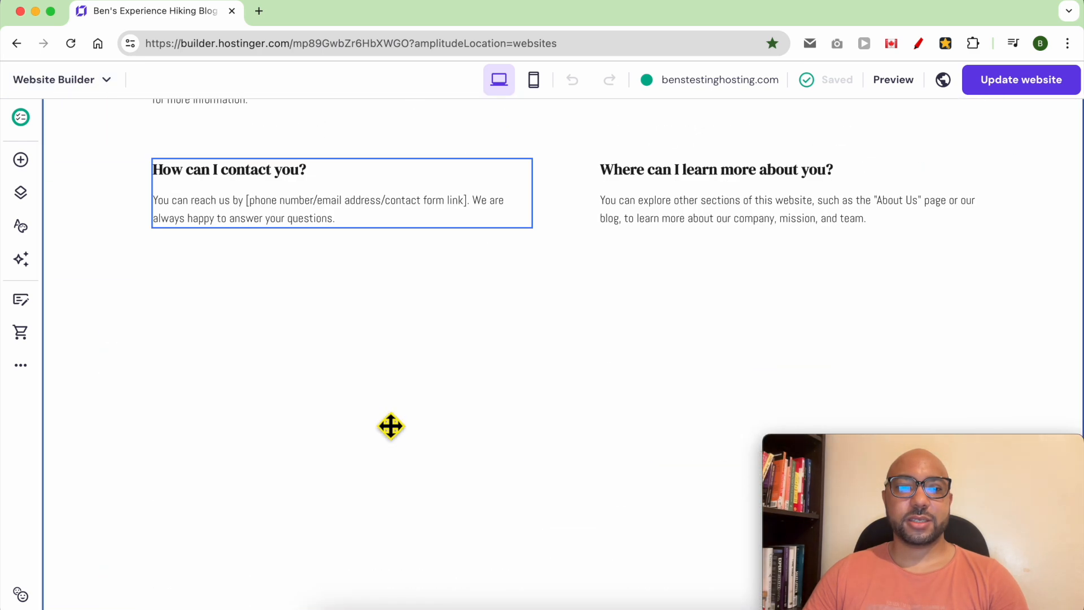
{"action": "scroll", "scroll_direction": "up", "scroll_amount": 3}
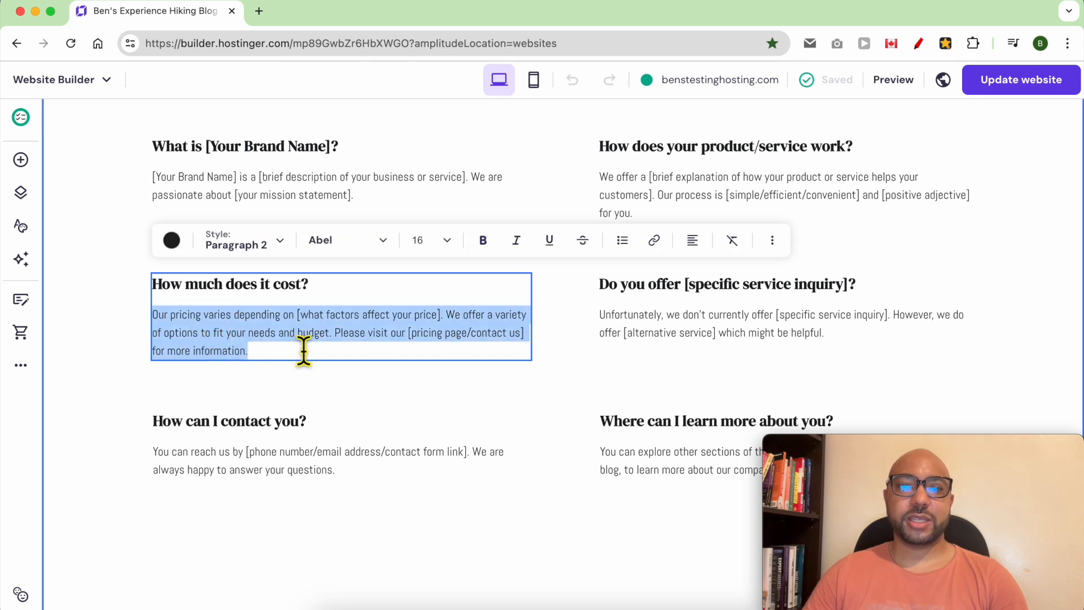
{"action": "mouse_move", "coordinate": [255, 338]}
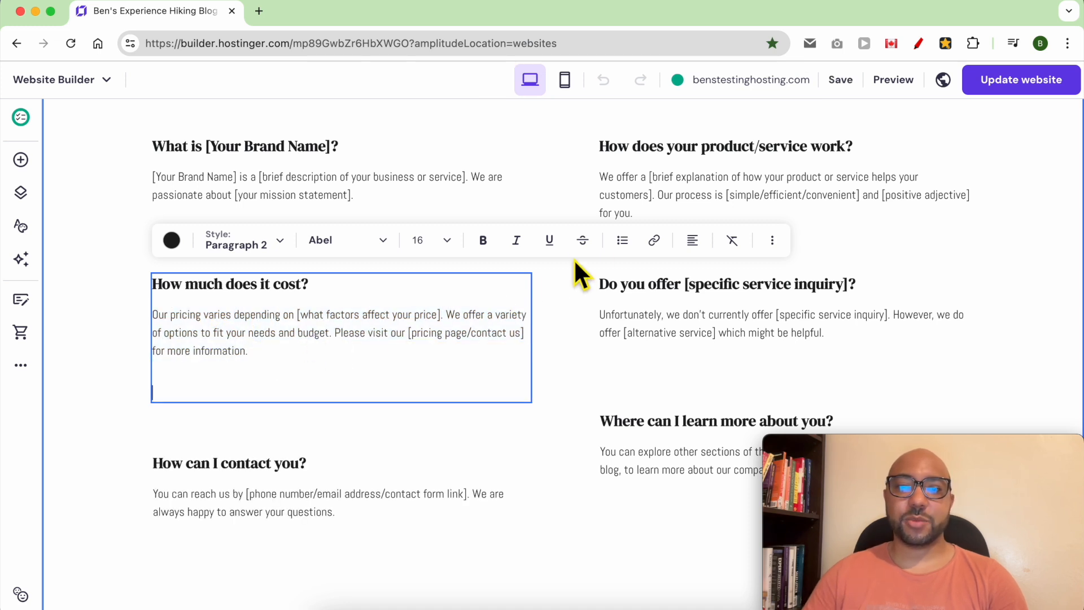
- Format the new line below the pricing answer as a bulleted list, after trying numbered
{"action": "left_click", "coordinate": [621, 240]}
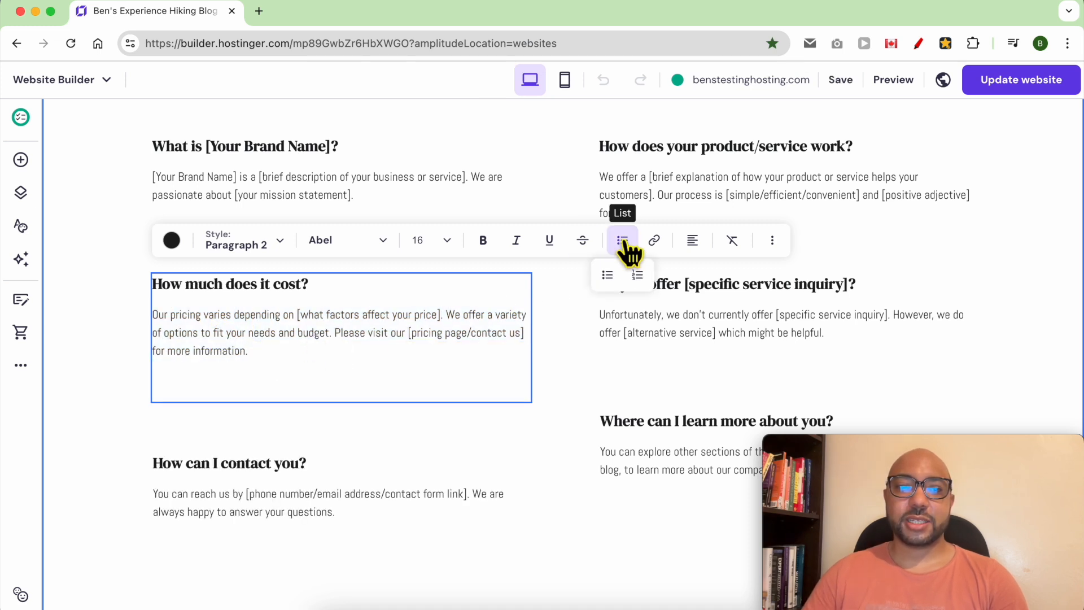
{"action": "mouse_move", "coordinate": [607, 274]}
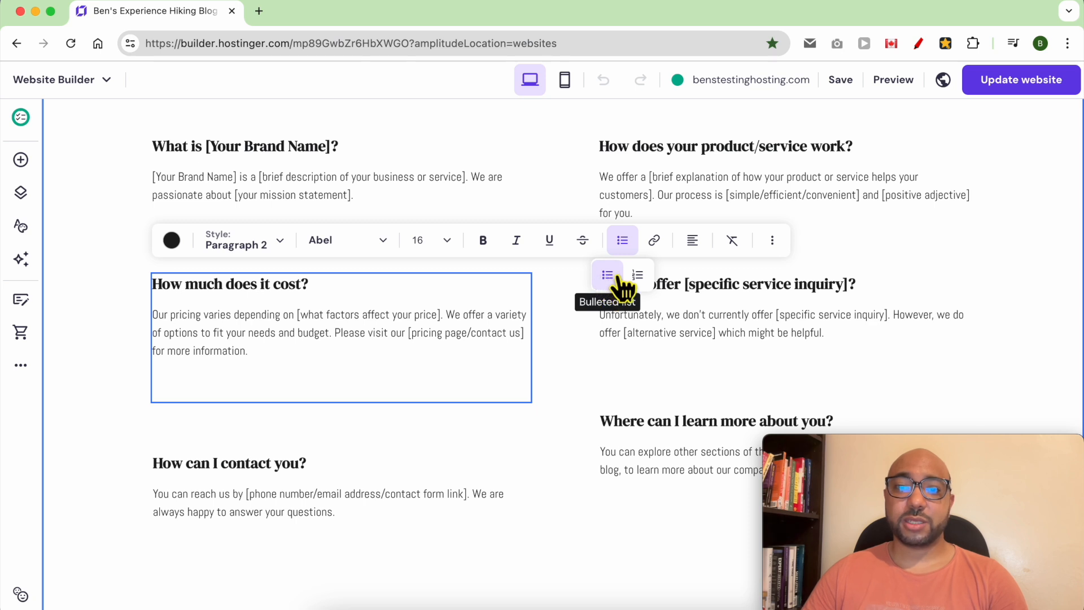
{"action": "mouse_move", "coordinate": [637, 274]}
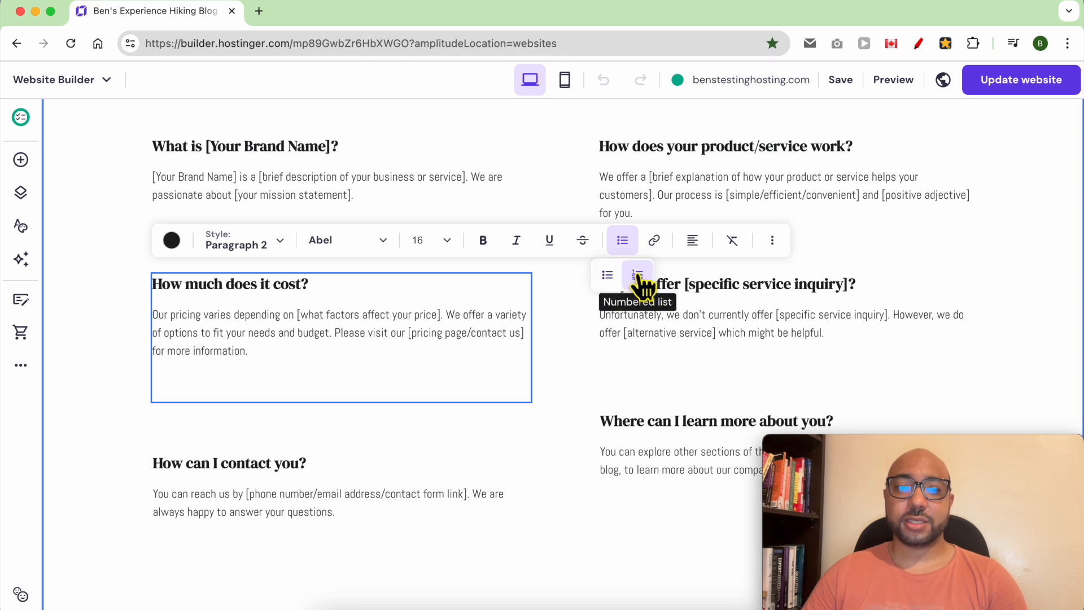
{"action": "left_click", "coordinate": [636, 274]}
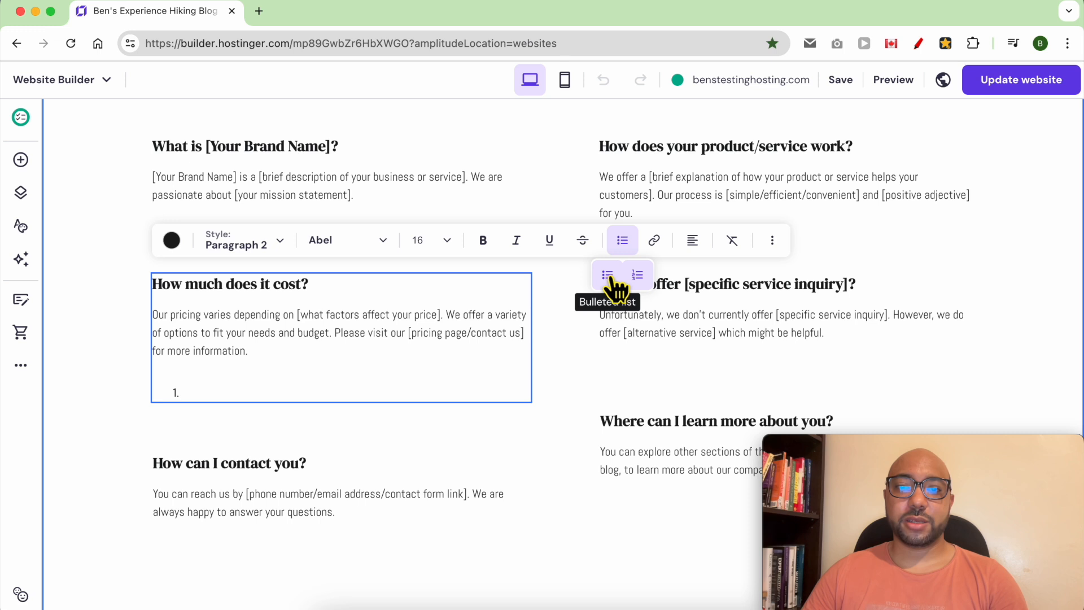
{"action": "left_click", "coordinate": [607, 274]}
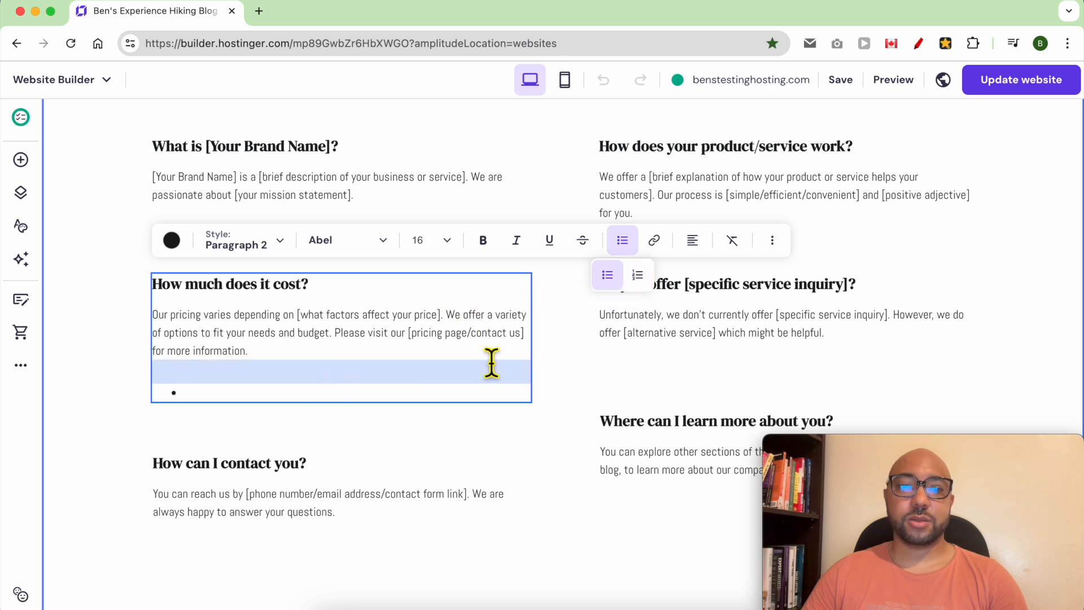
{"action": "mouse_move", "coordinate": [607, 275]}
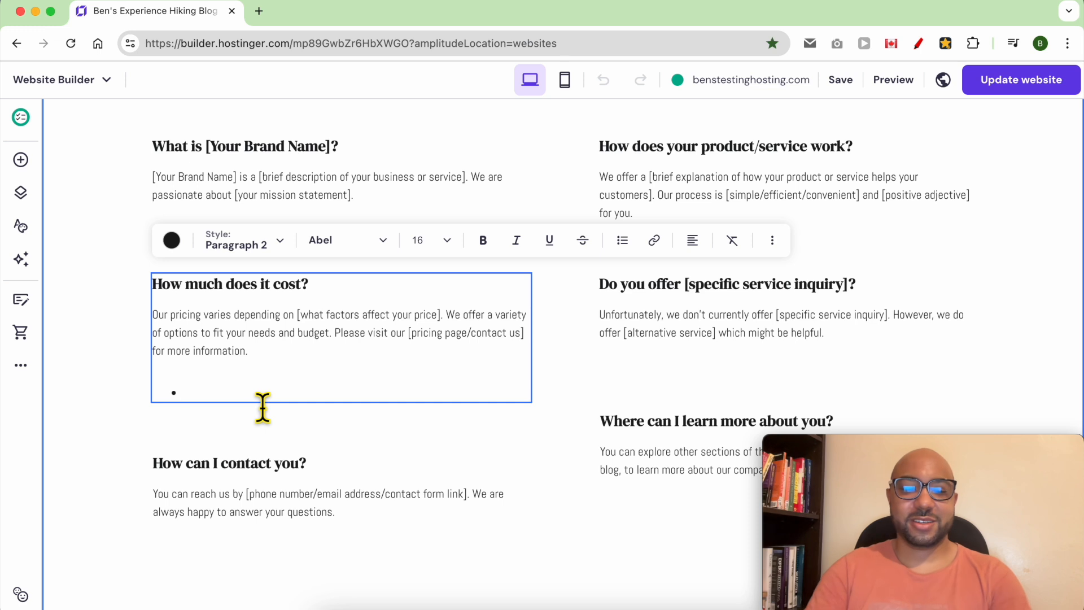
- Type the bullet items '1st bullet point' and '2nd' into the pricing answer's list
{"action": "type", "text": "1"}
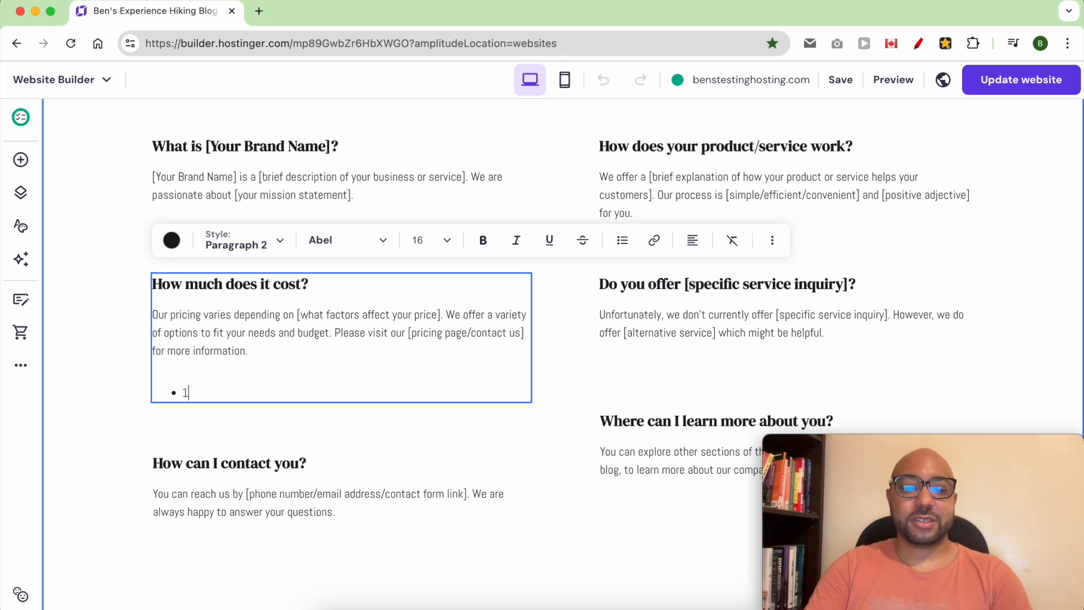
{"action": "type", "text": "st bullet po"}
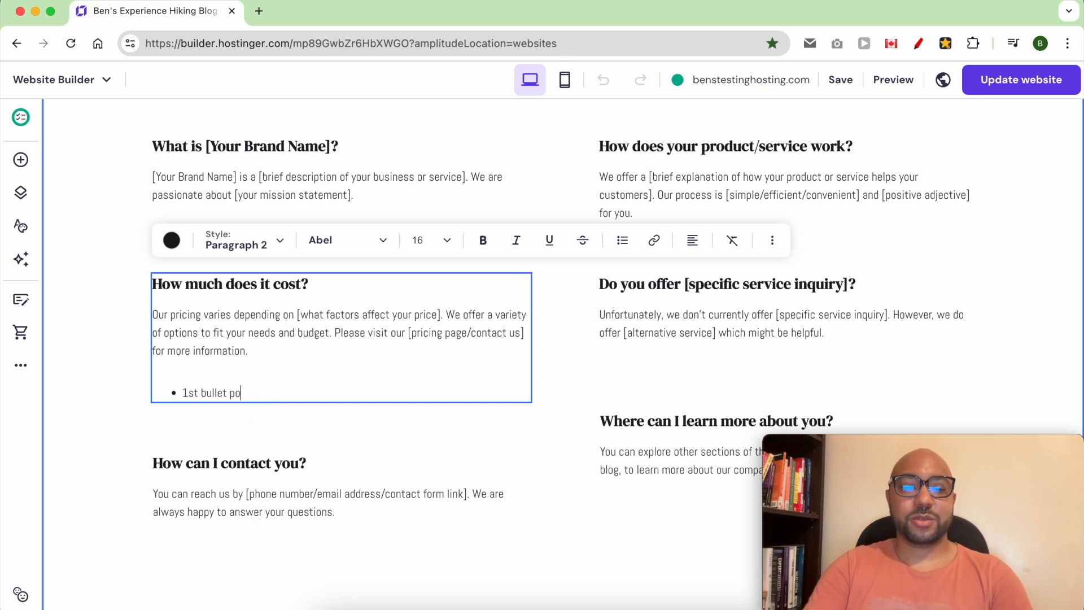
{"action": "type", "text": "int"}
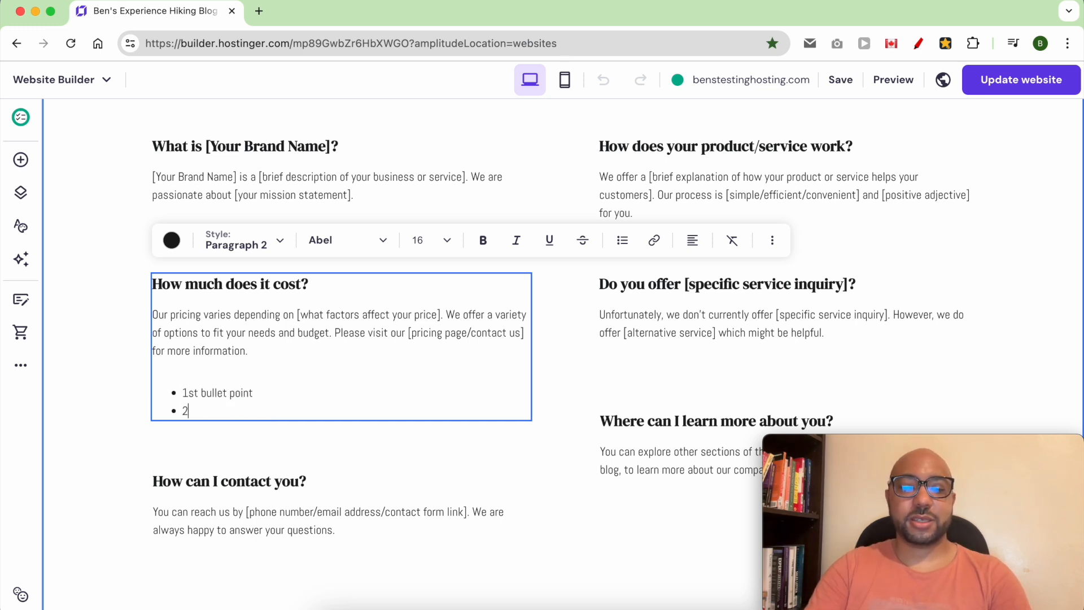
{"action": "type", "text": "nd"}
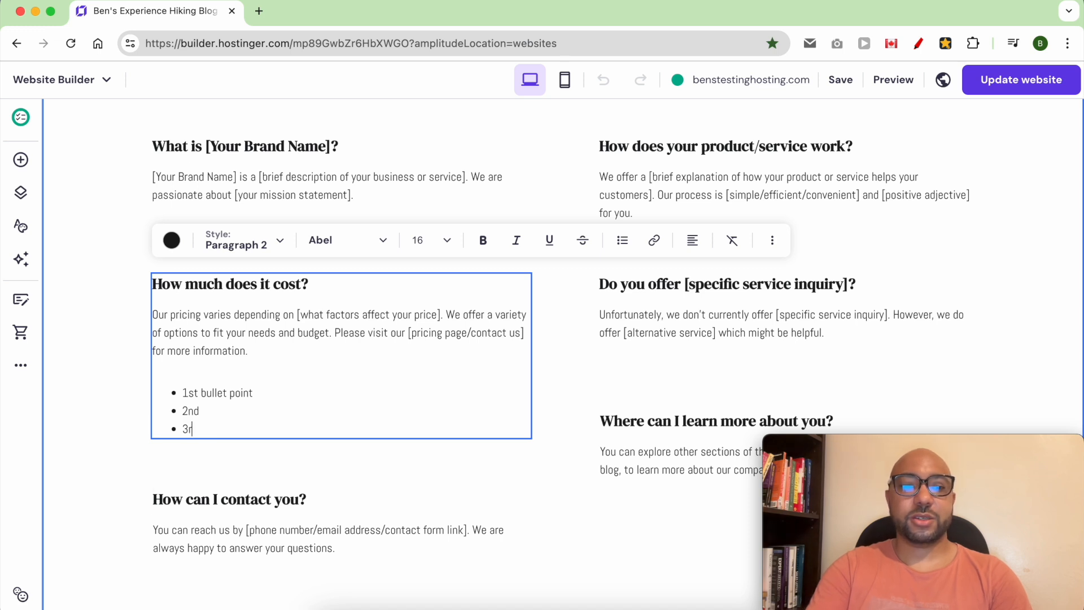